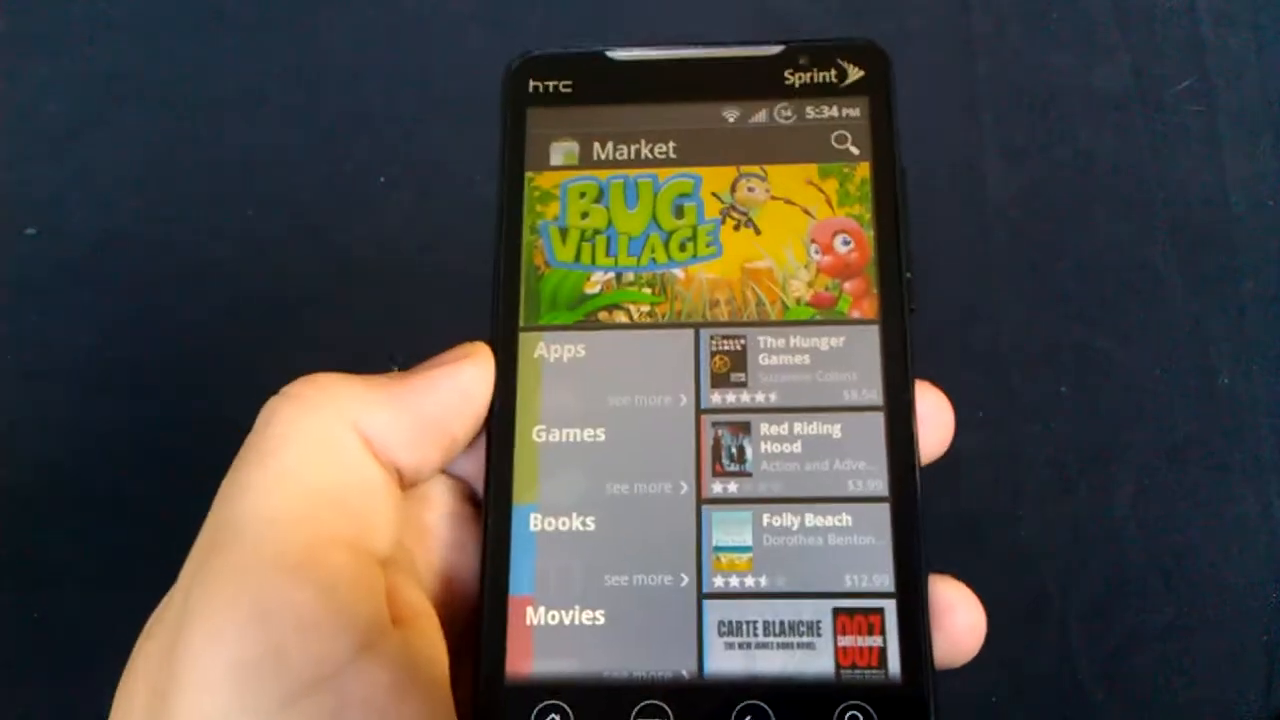
Step: Browse the Market home tiles and enter the Apps section
{"action": "scroll", "scroll_direction": "down", "scroll_amount": 3}
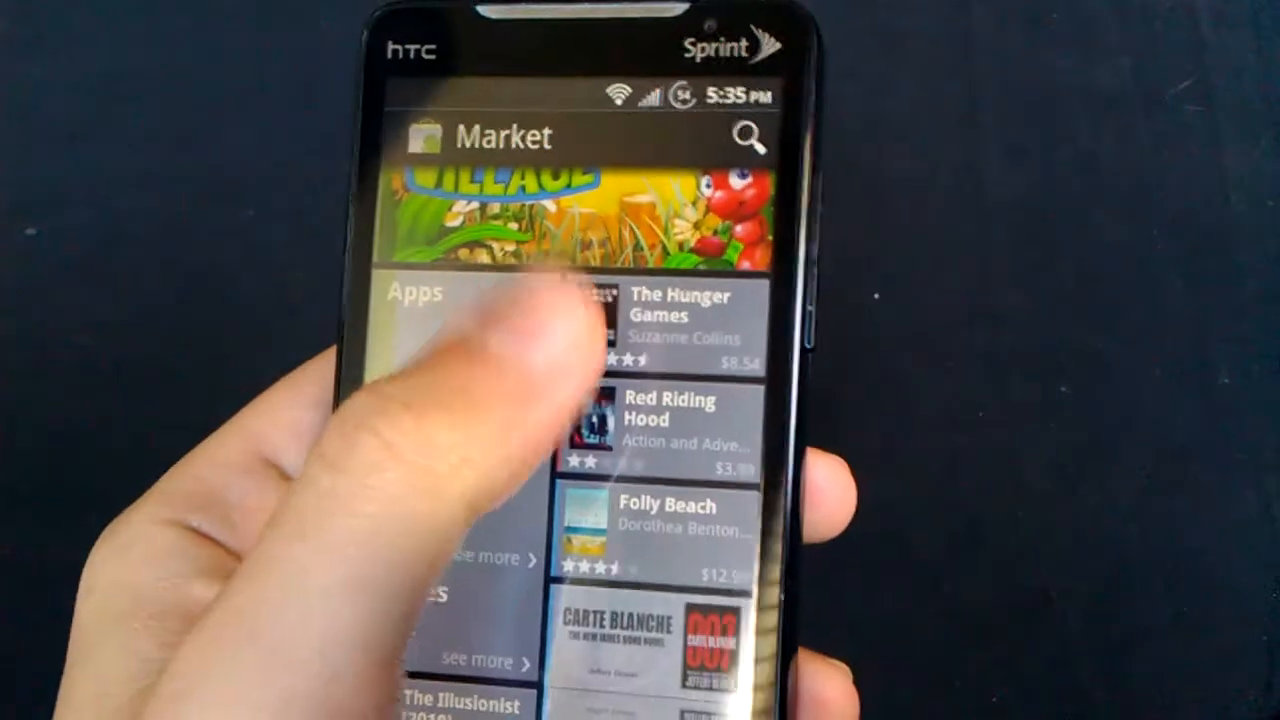
{"action": "scroll", "scroll_direction": "down", "scroll_amount": 3}
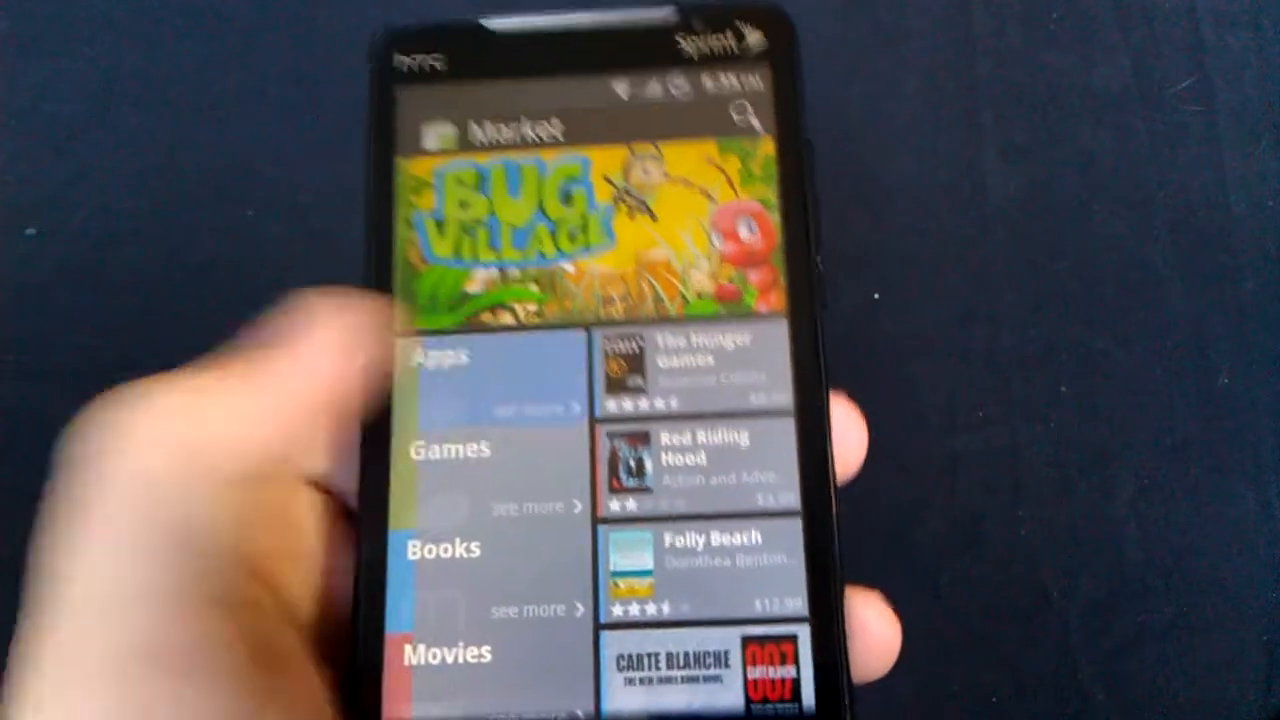
{"action": "left_click", "coordinate": [444, 360]}
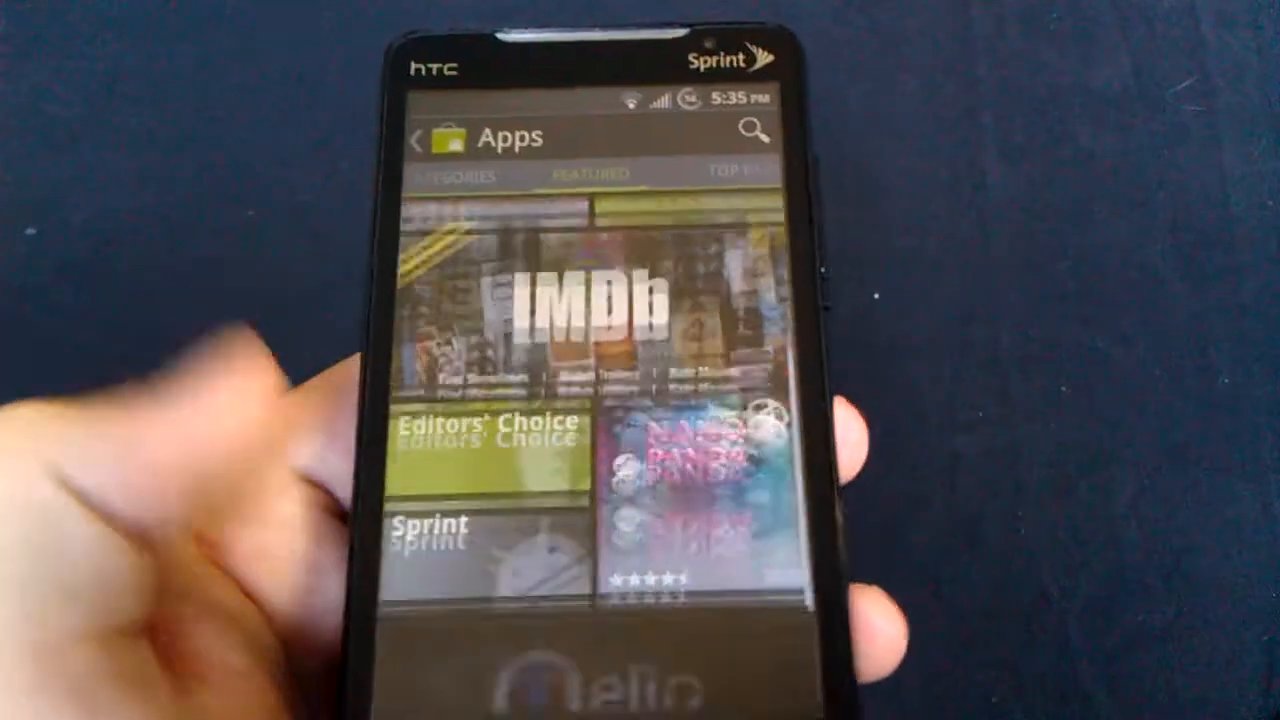
Step: Scroll through the Top Paid apps list and choose Facebook for Android
{"action": "scroll", "scroll_direction": "down", "scroll_amount": 3}
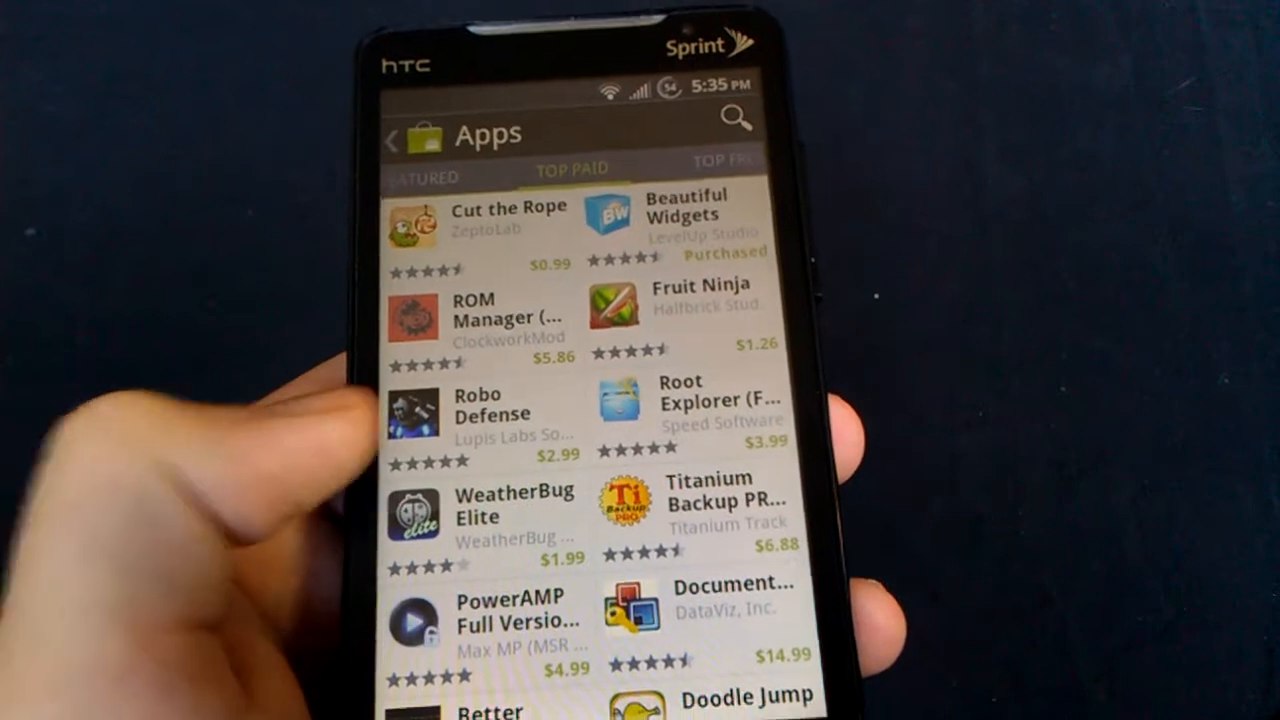
{"action": "scroll", "scroll_direction": "down", "scroll_amount": 3}
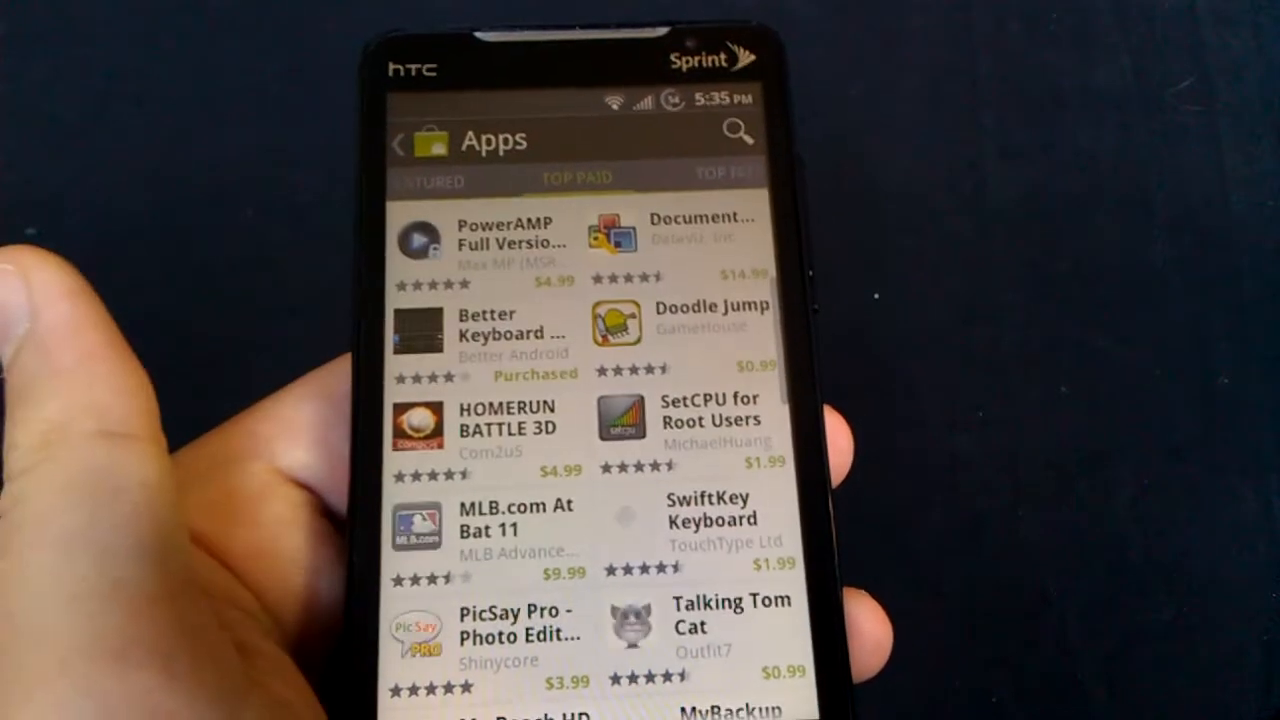
{"action": "left_click", "coordinate": [582, 178]}
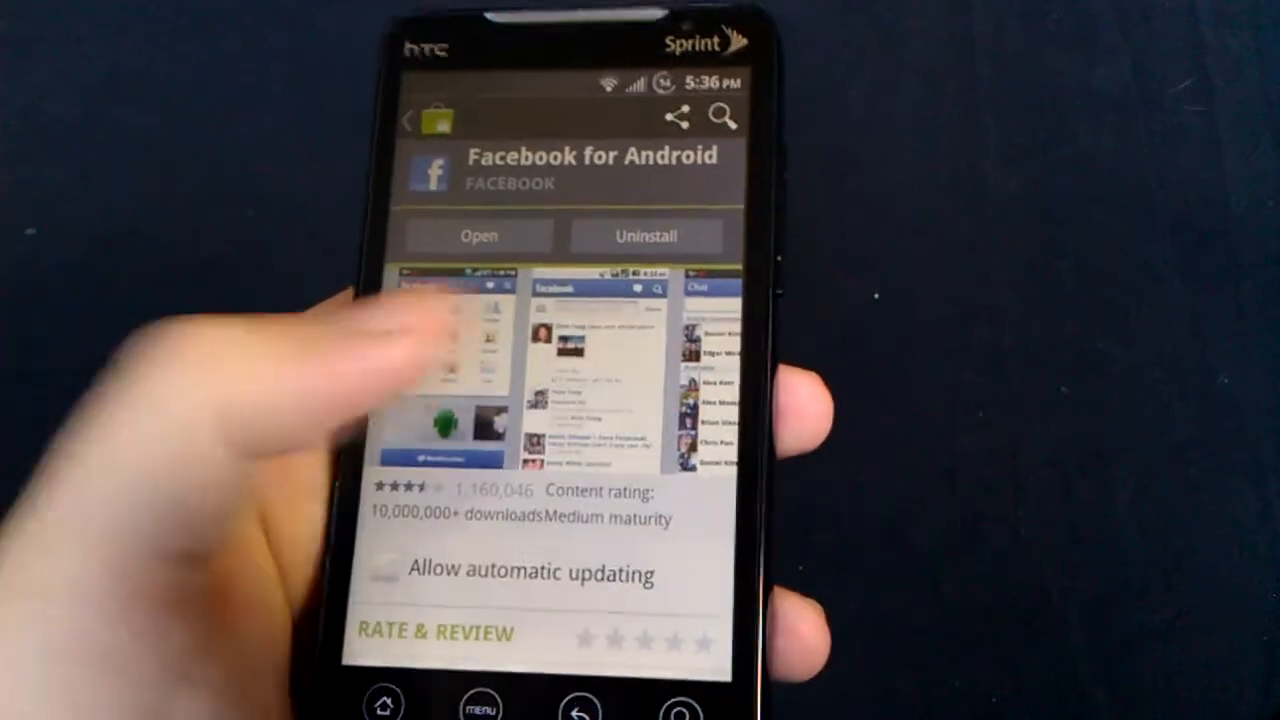
Step: Scroll down the Facebook for Android page through its description and user reviews
{"action": "scroll", "scroll_direction": "down", "scroll_amount": 3}
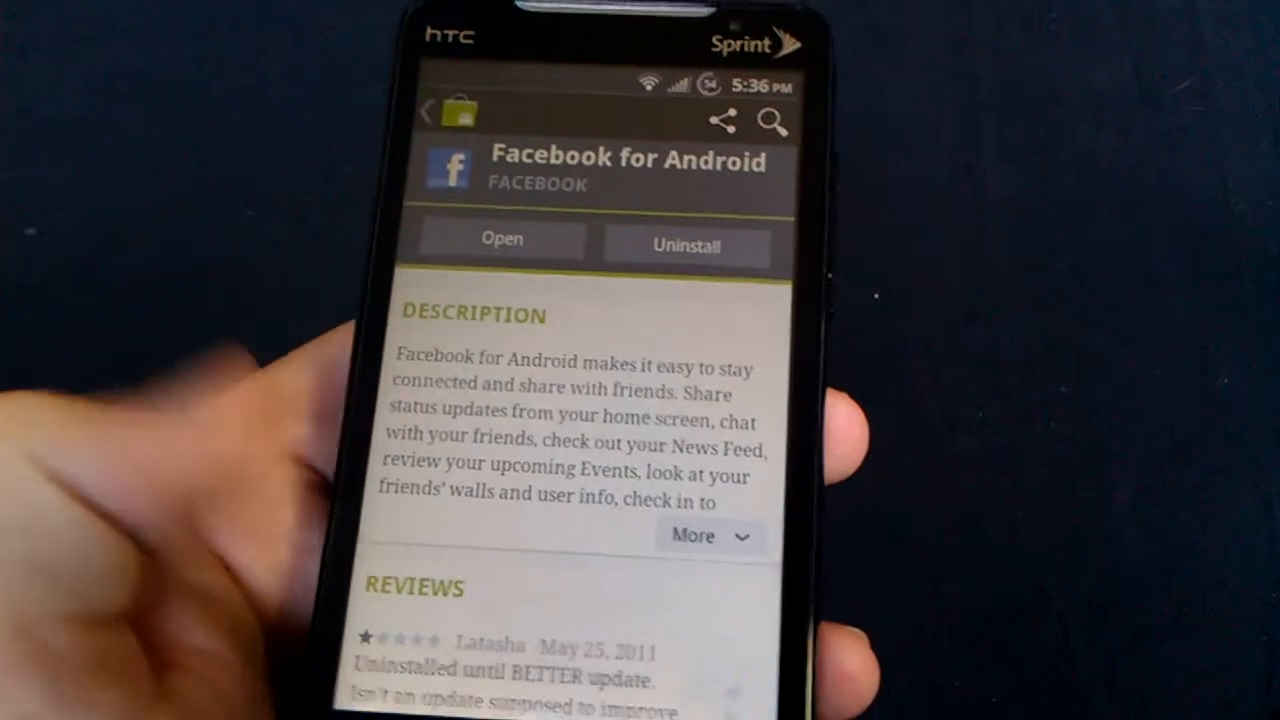
{"action": "scroll", "scroll_direction": "down", "scroll_amount": 3}
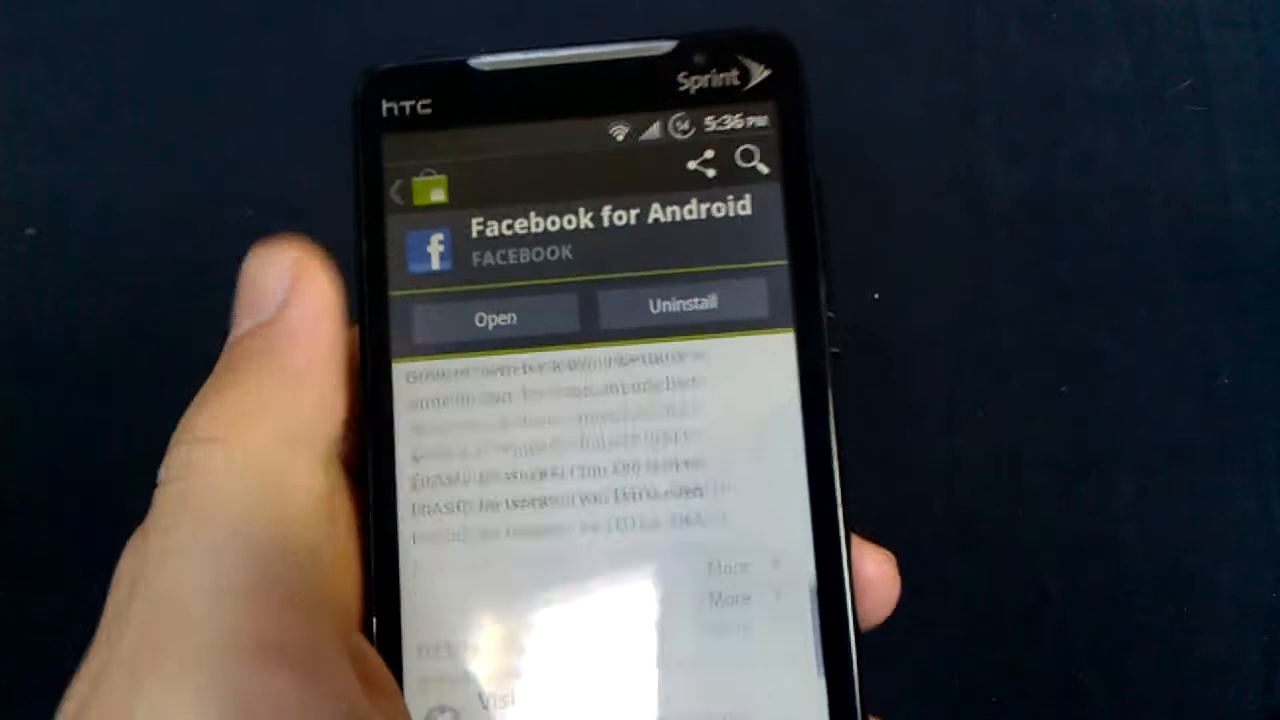
{"action": "scroll", "scroll_direction": "down", "scroll_amount": 3}
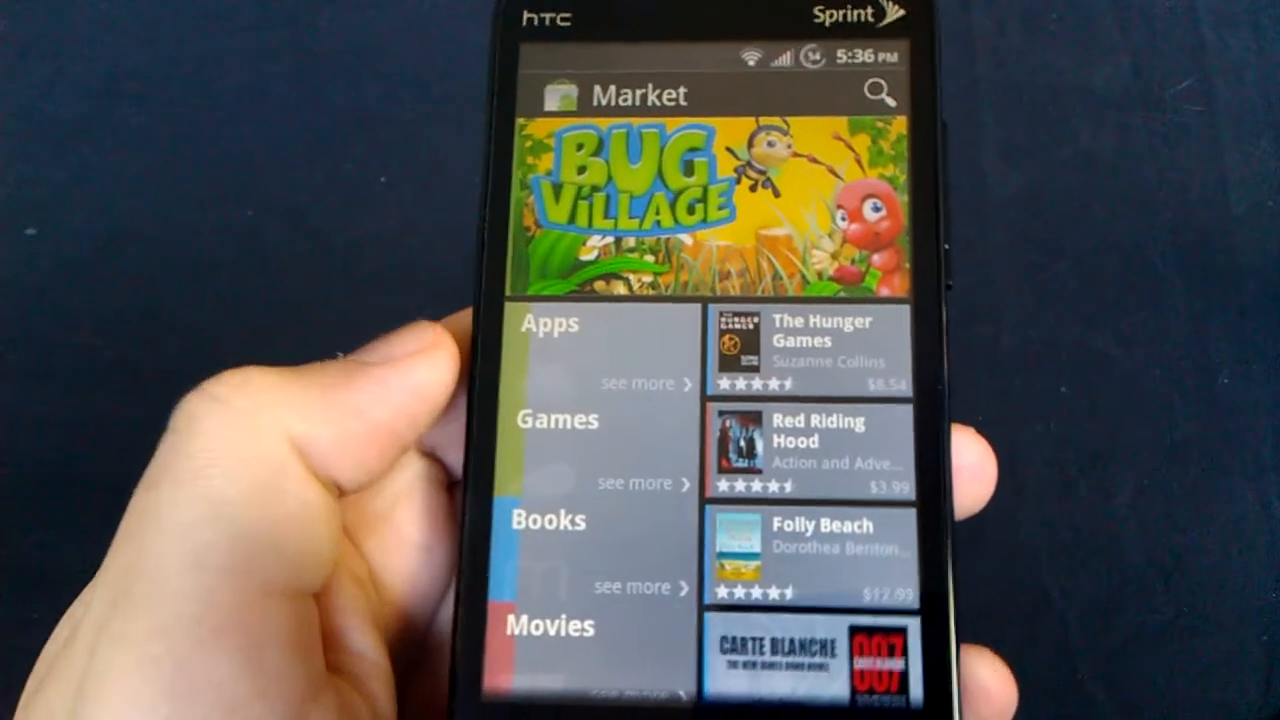
Step: Enter the Apps section to show Featured apps like shopkick, Staff Picks and IMDb
{"action": "left_click", "coordinate": [548, 324]}
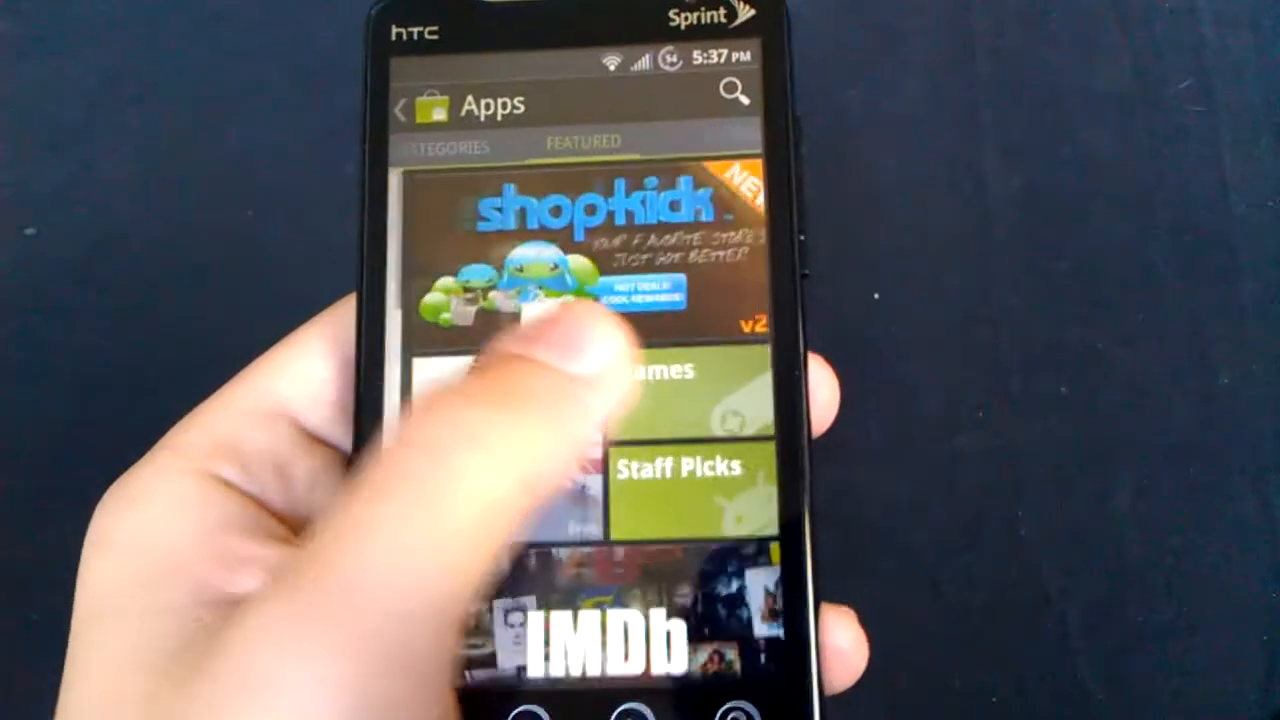
Step: Show the Categories tab and scroll from Games down to News & Magazines
{"action": "left_click", "coordinate": [448, 144]}
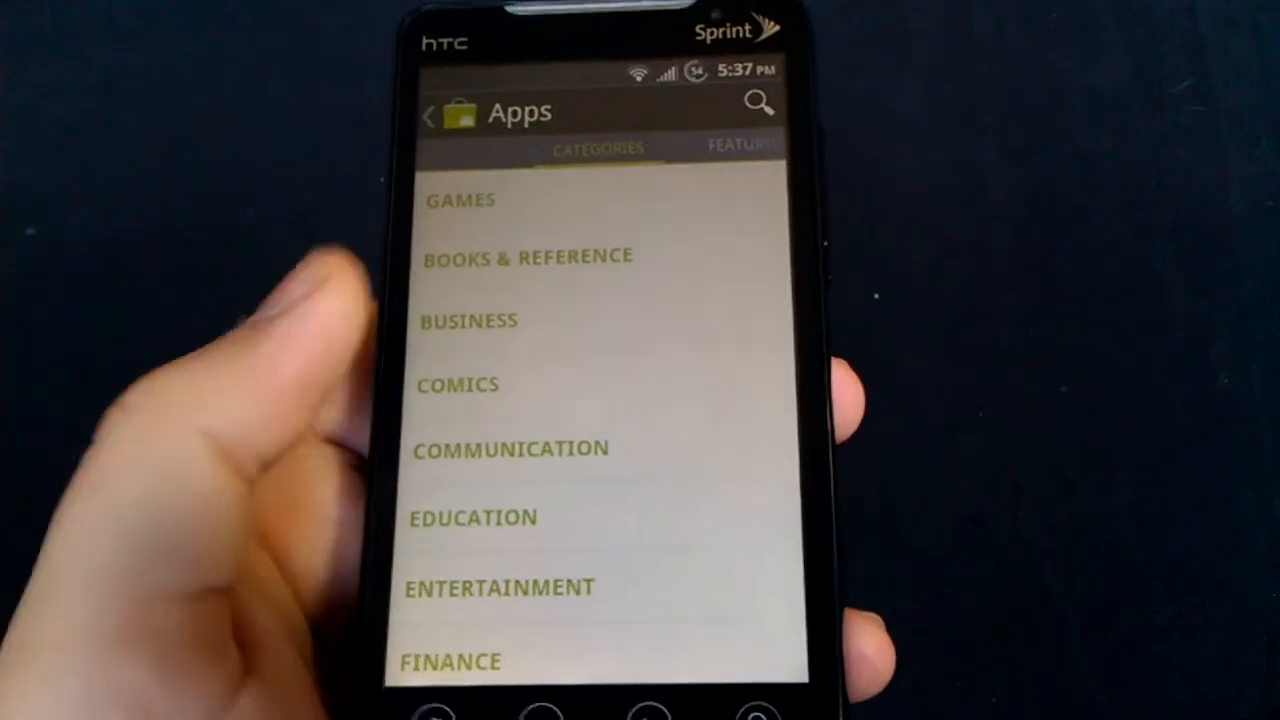
{"action": "scroll", "scroll_direction": "down", "scroll_amount": 3}
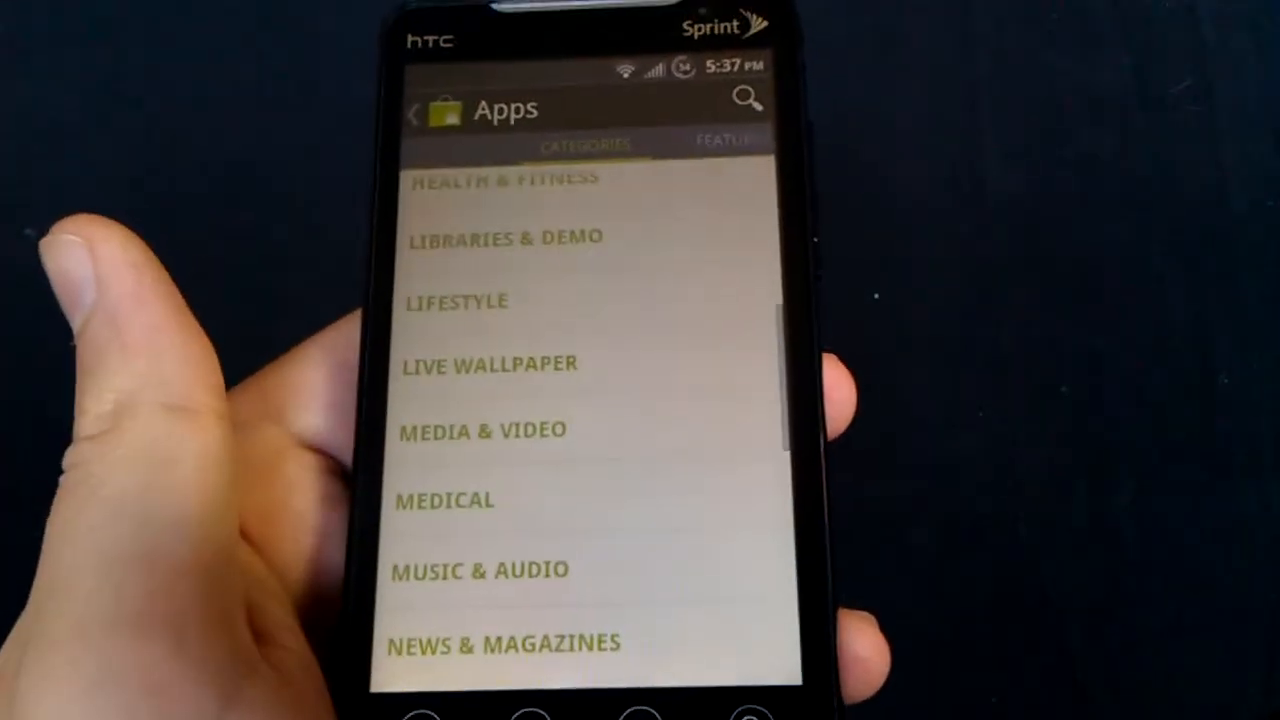
{"action": "scroll", "scroll_direction": "down", "scroll_amount": 3}
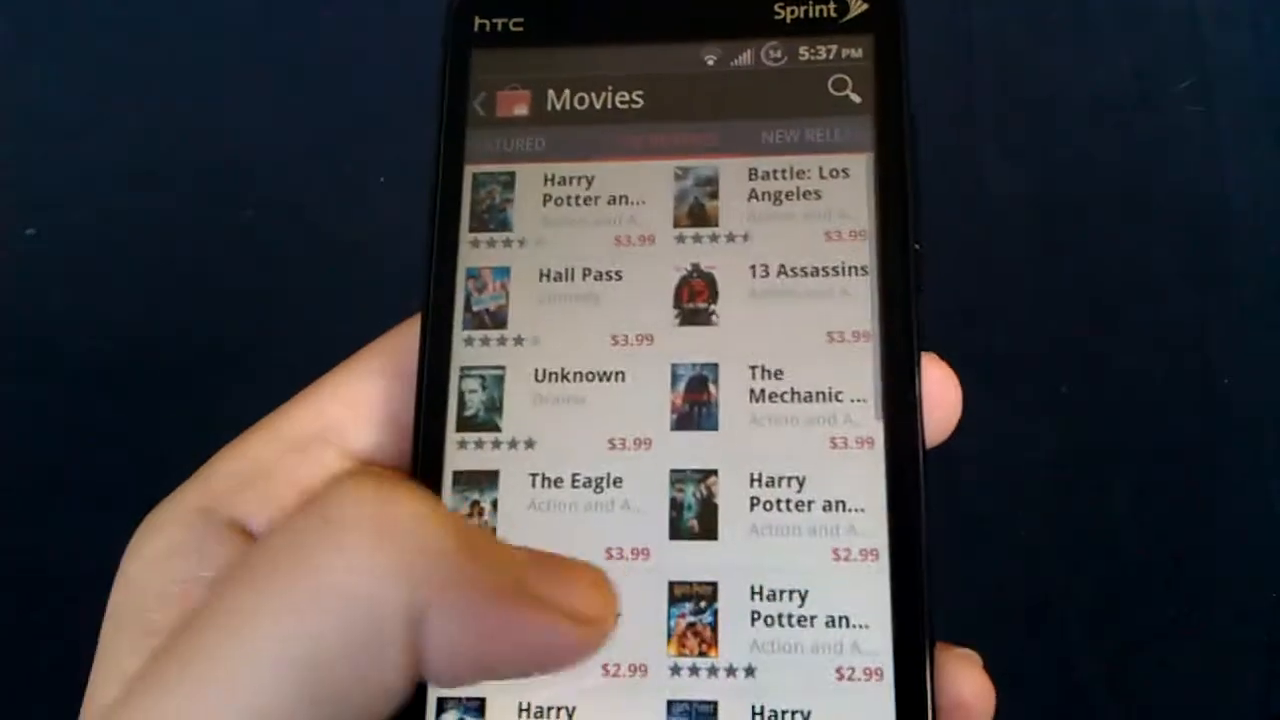
Step: Scroll the Movies top rentals, then browse the New Releases list
{"action": "scroll", "scroll_direction": "down", "scroll_amount": 3}
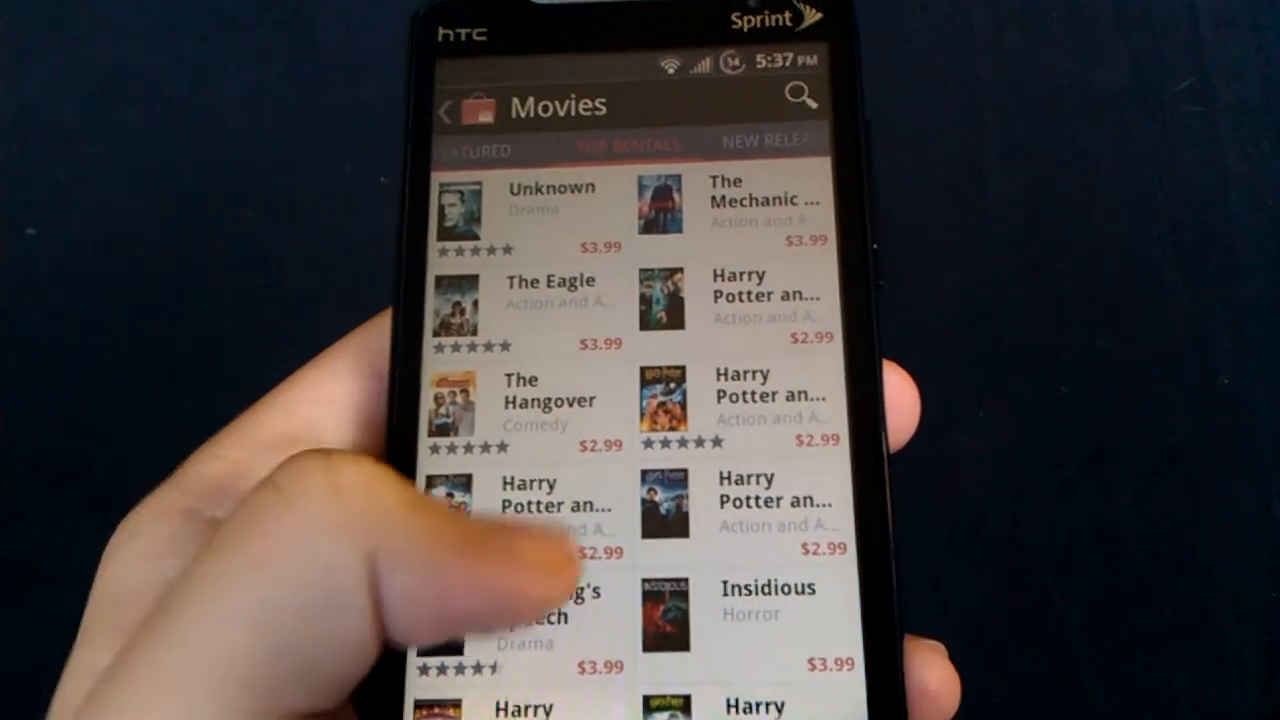
{"action": "scroll", "scroll_direction": "down", "scroll_amount": 3}
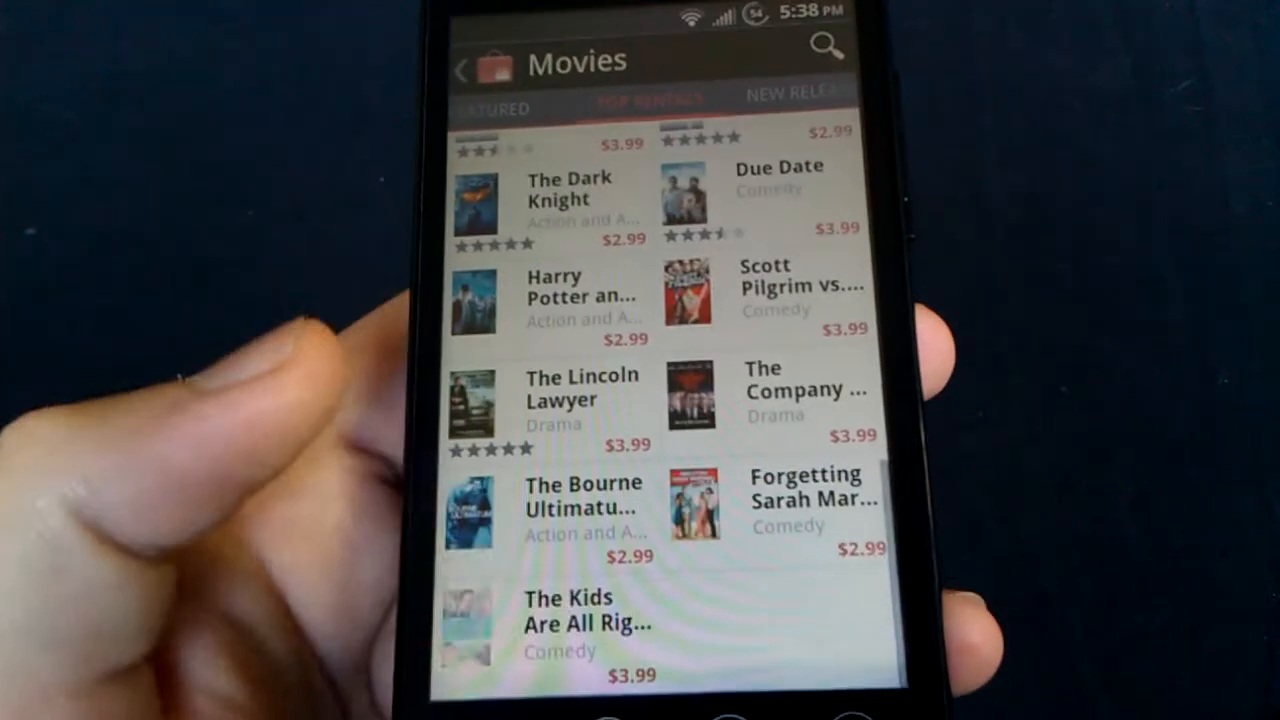
{"action": "scroll", "scroll_direction": "down", "scroll_amount": 3}
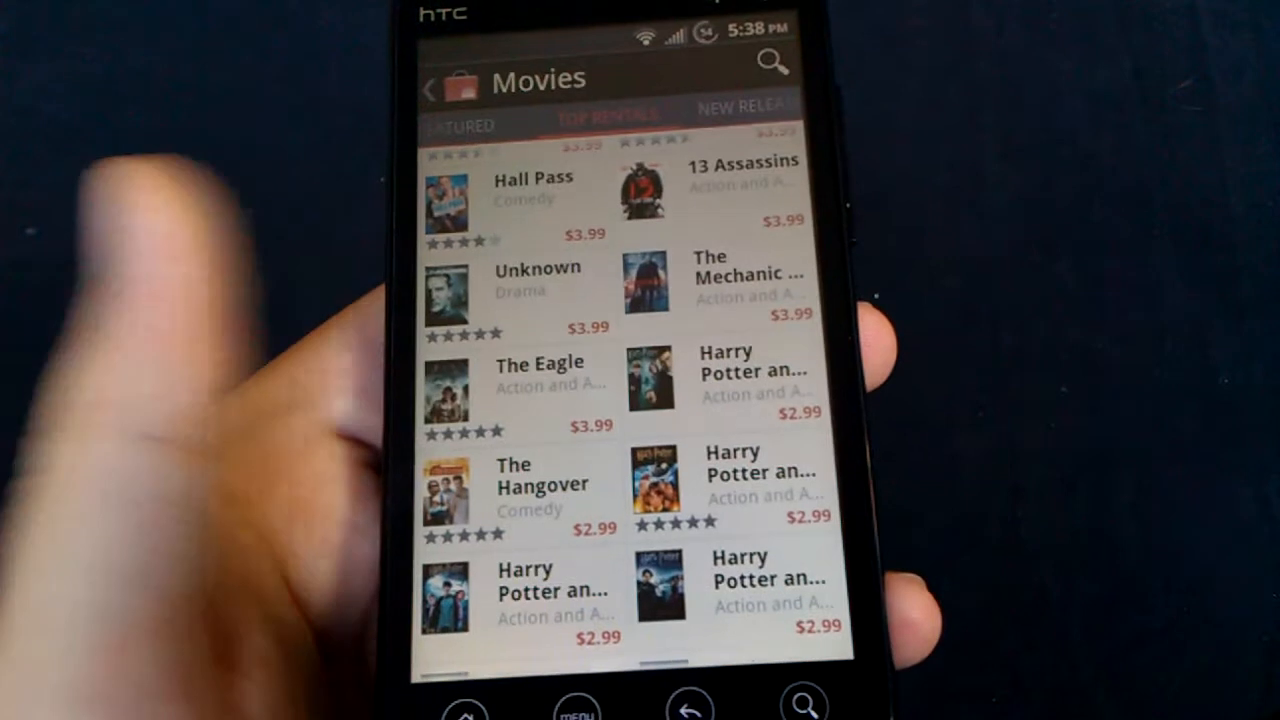
{"action": "left_click", "coordinate": [740, 108]}
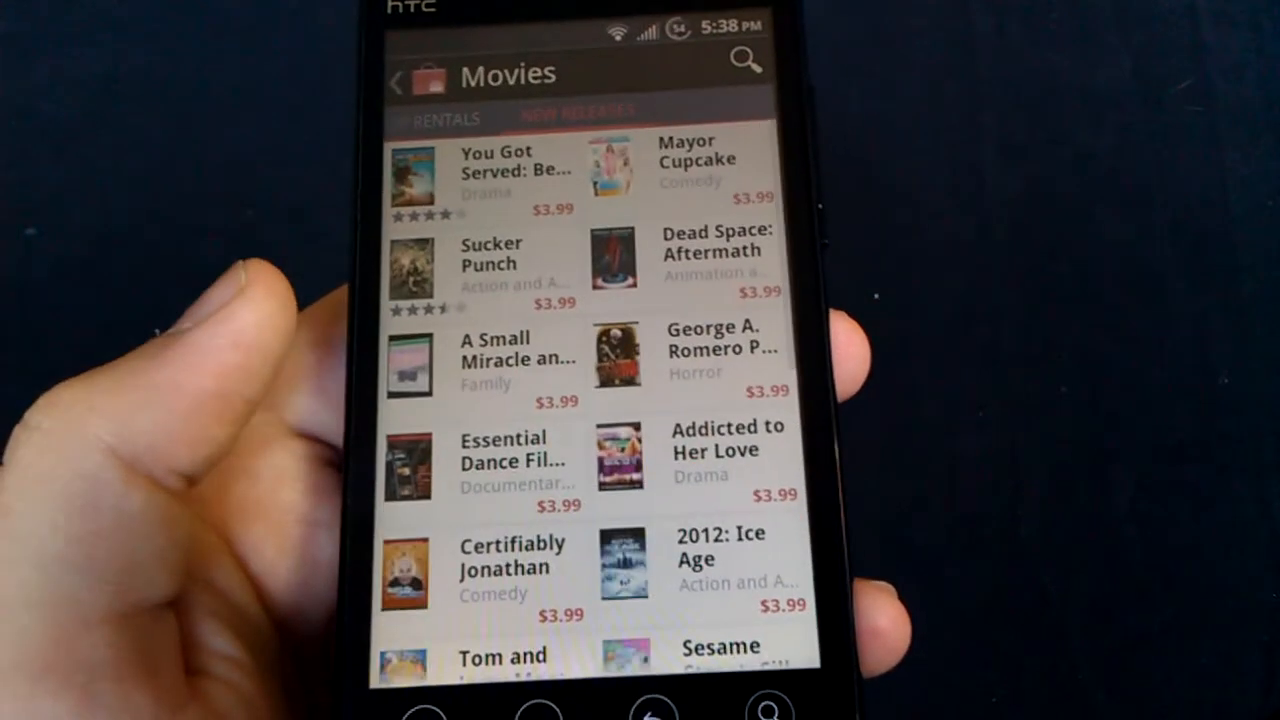
{"action": "scroll", "scroll_direction": "down", "scroll_amount": 3}
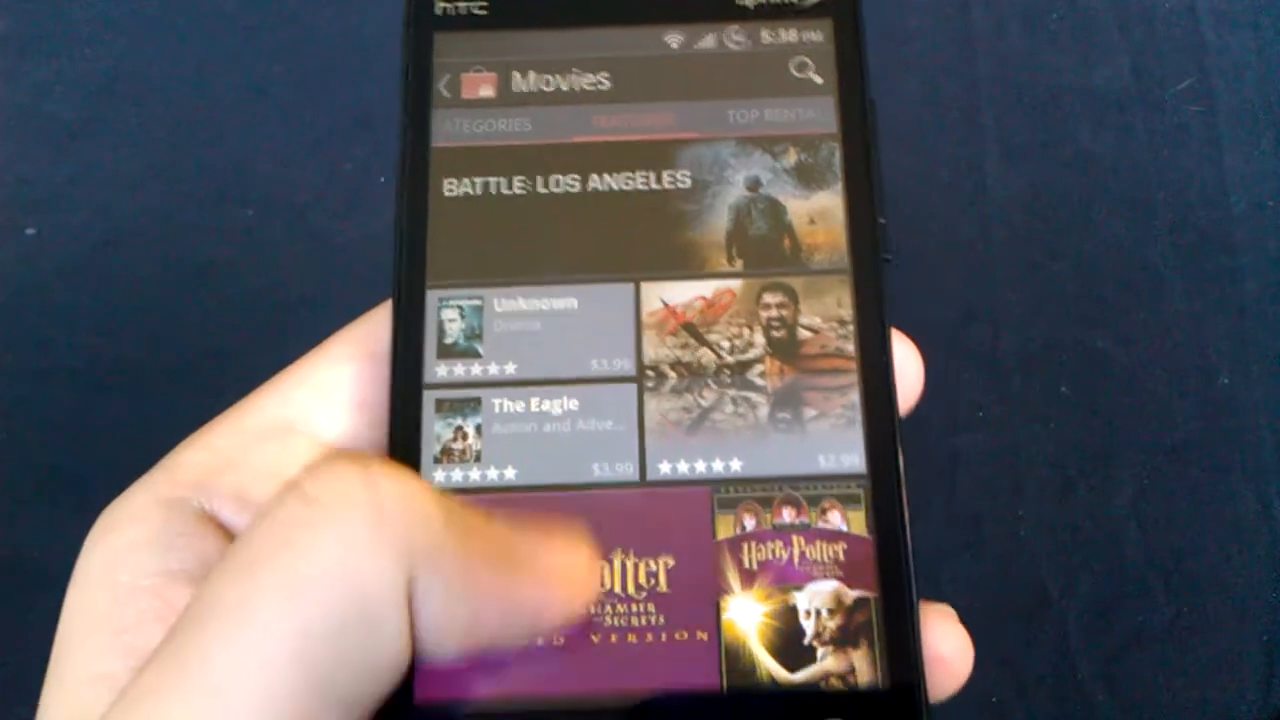
{"action": "scroll", "scroll_direction": "down", "scroll_amount": 3}
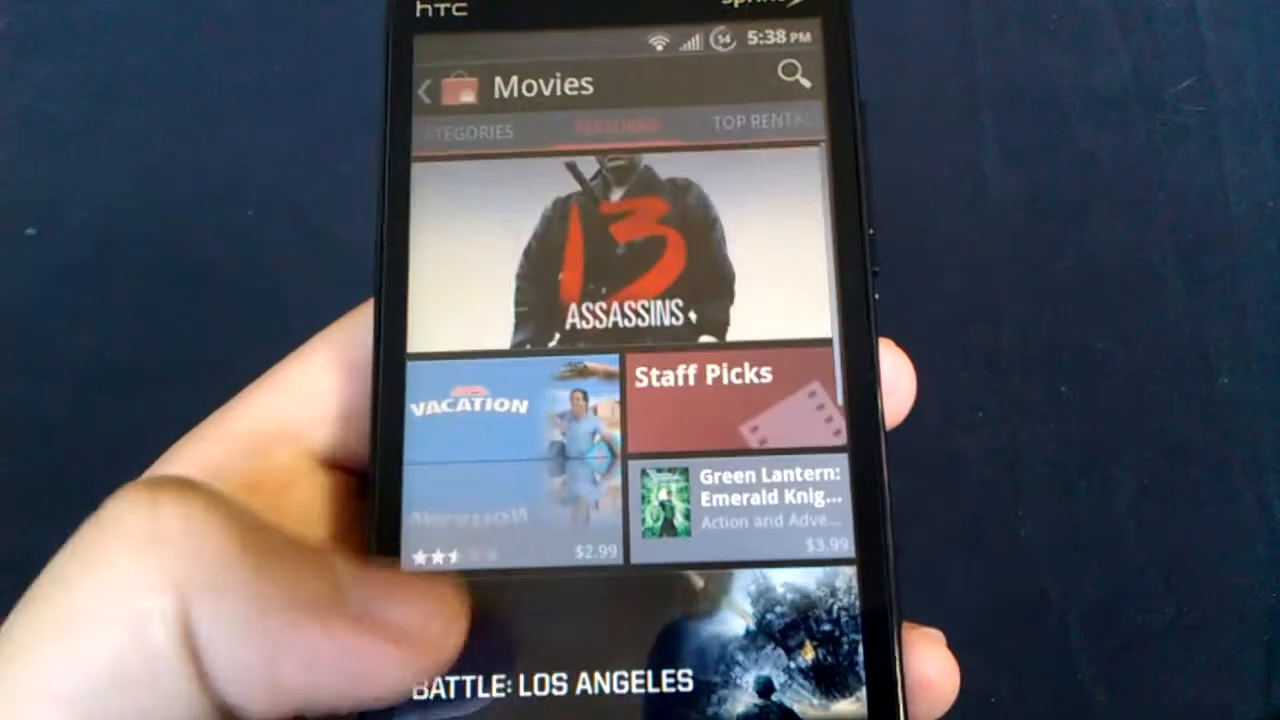
{"action": "scroll", "scroll_direction": "down", "scroll_amount": 3}
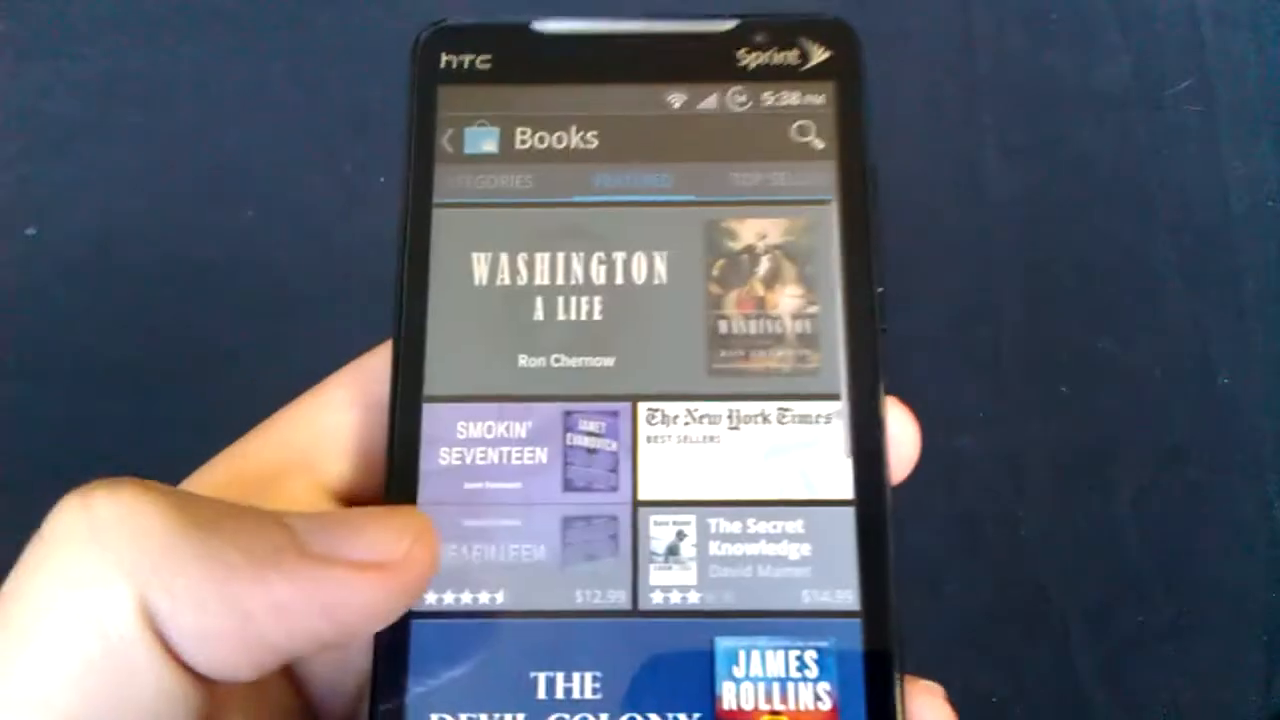
Step: Scroll the featured books such as Washington: A Life in the Books section
{"action": "scroll", "scroll_direction": "down", "scroll_amount": 3}
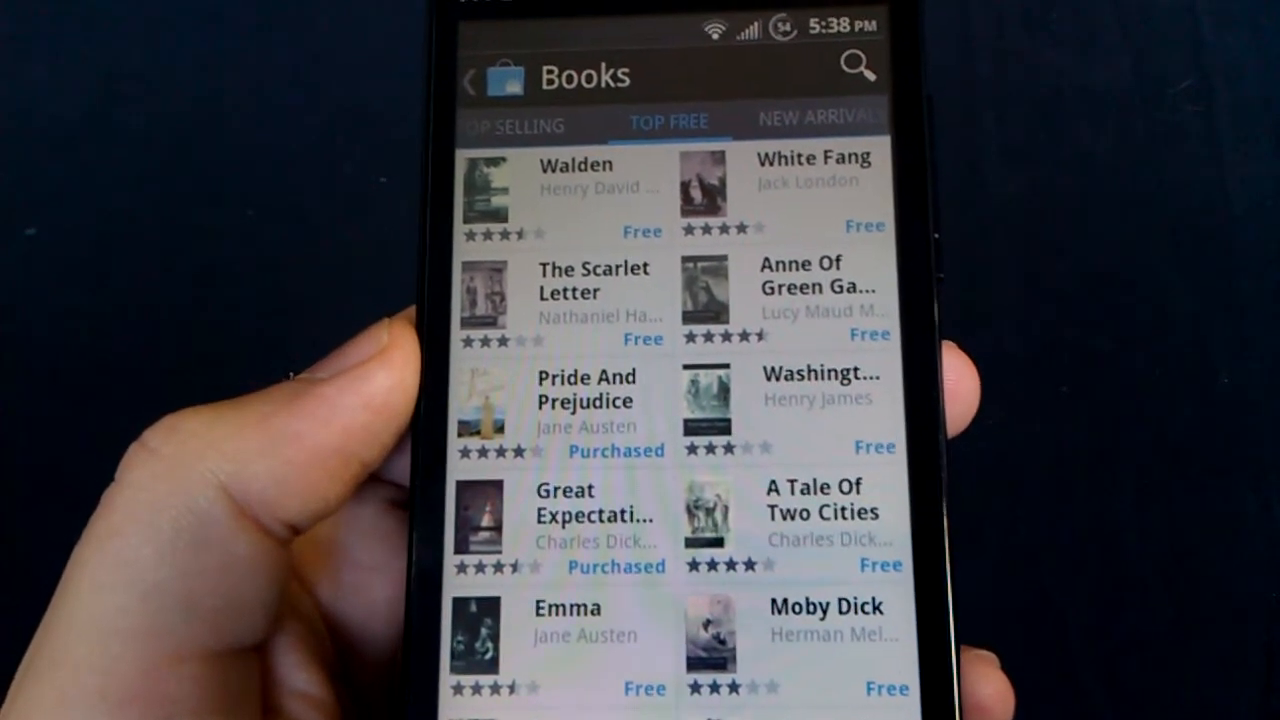
Step: Scroll the Top Free books list, then return to the Featured books tab
{"action": "scroll", "scroll_direction": "down", "scroll_amount": 3}
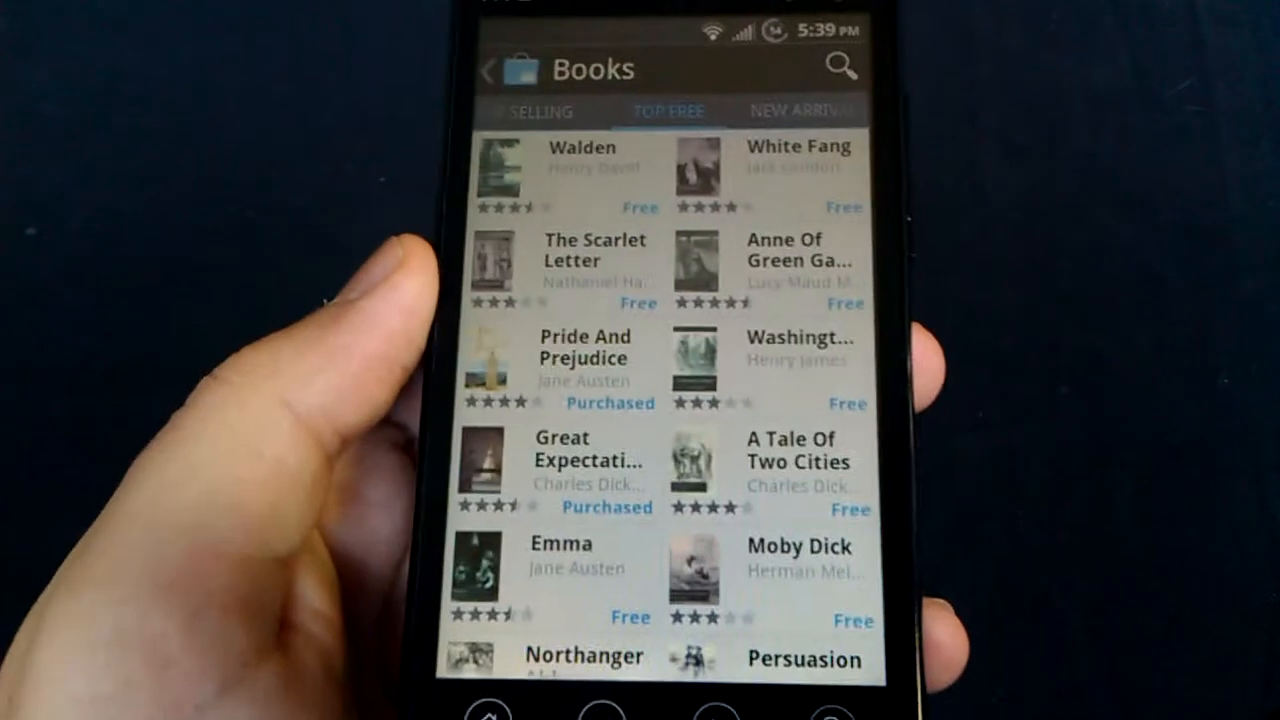
{"action": "left_click", "coordinate": [800, 110]}
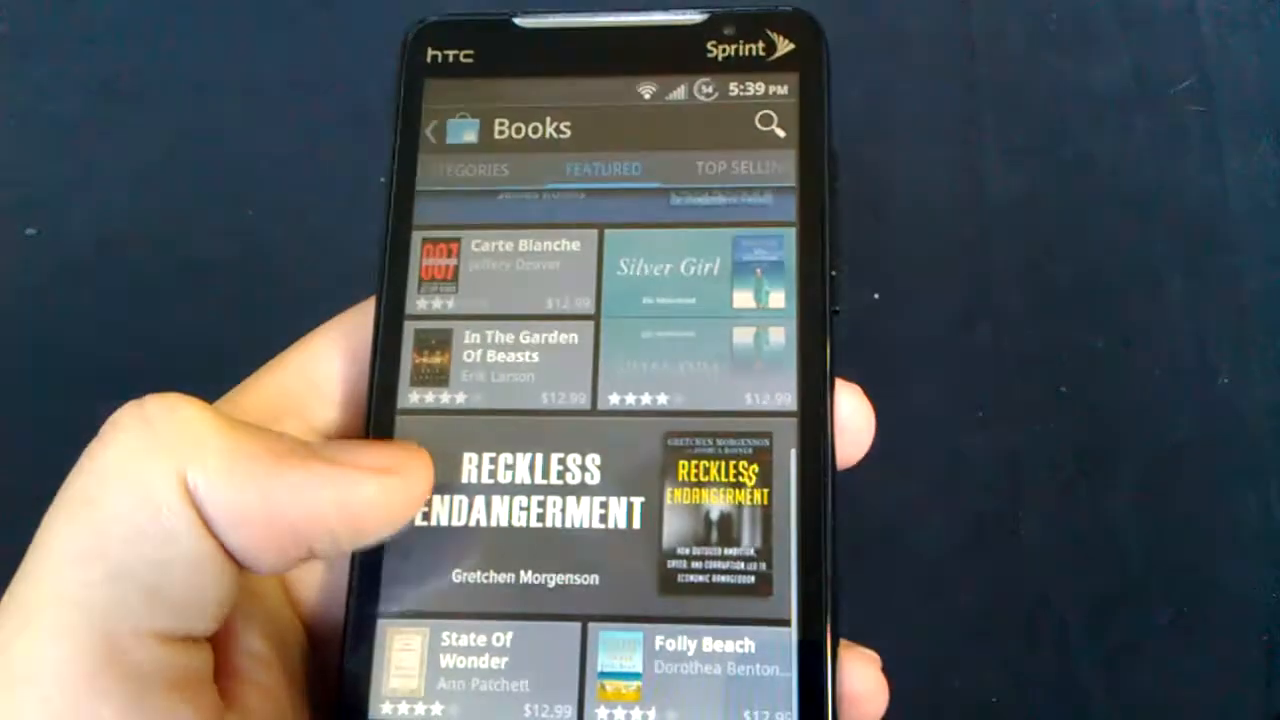
Step: Return to the Market home and bring up its options menu
{"action": "key", "text": "menu"}
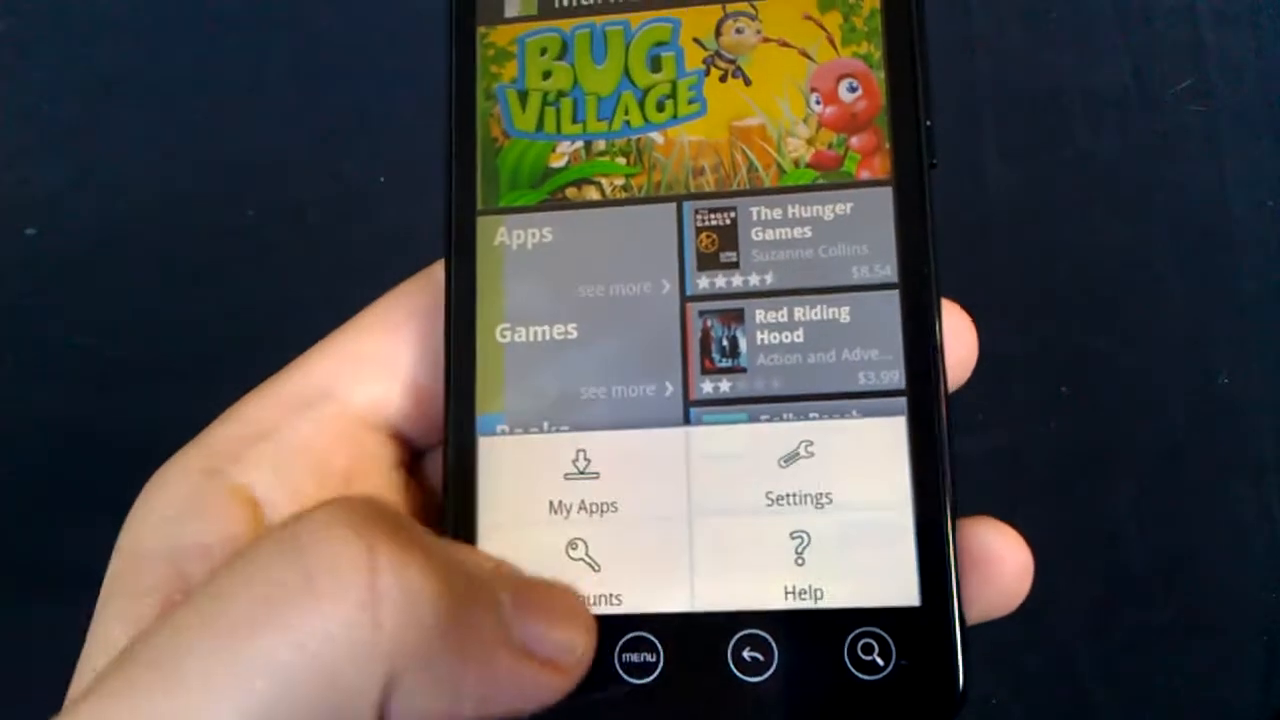
Step: Choose My Apps to list installed apps like Dolphin Browser HD and Facebook
{"action": "left_click", "coordinate": [584, 486]}
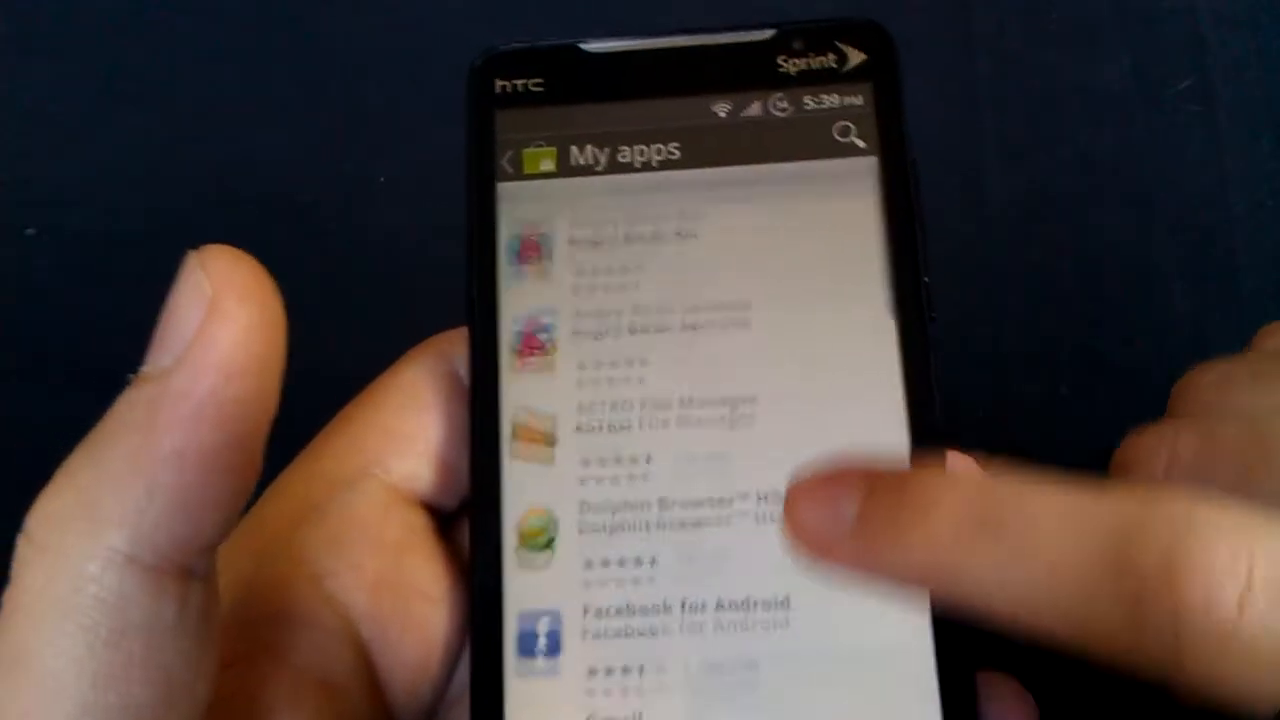
{"action": "scroll", "scroll_direction": "down", "scroll_amount": 3}
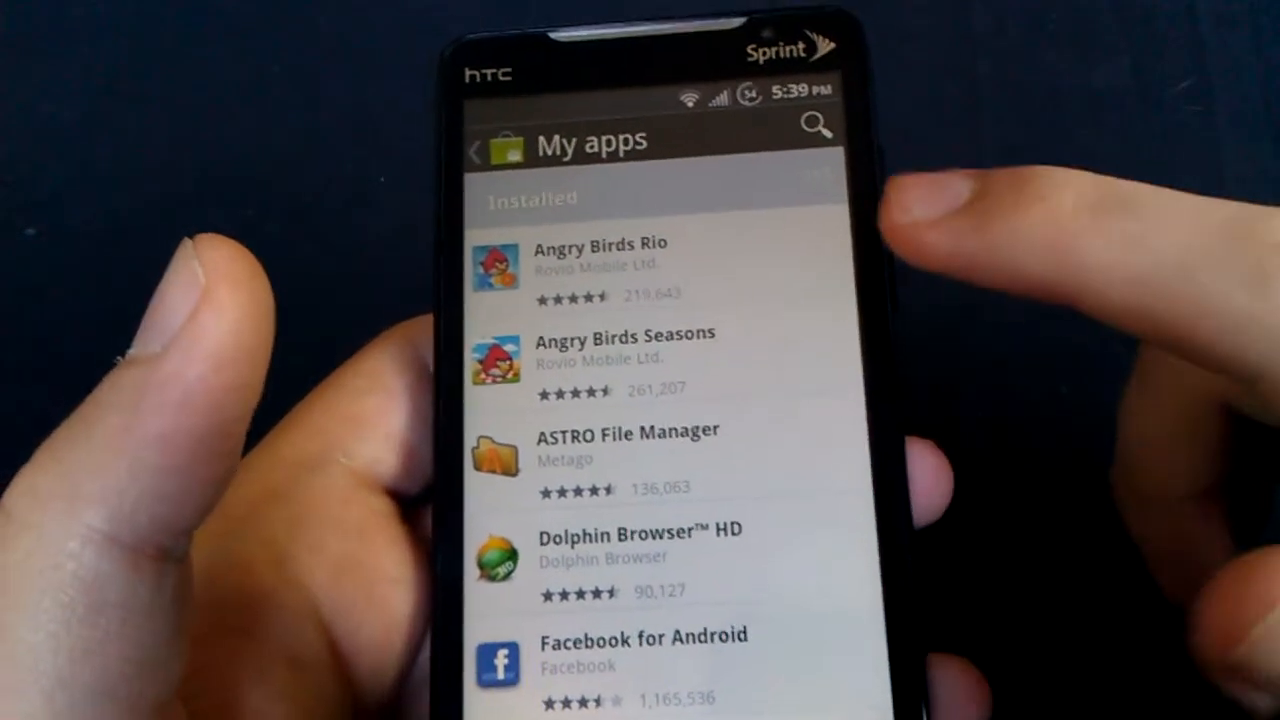
{"action": "scroll", "scroll_direction": "down", "scroll_amount": 3}
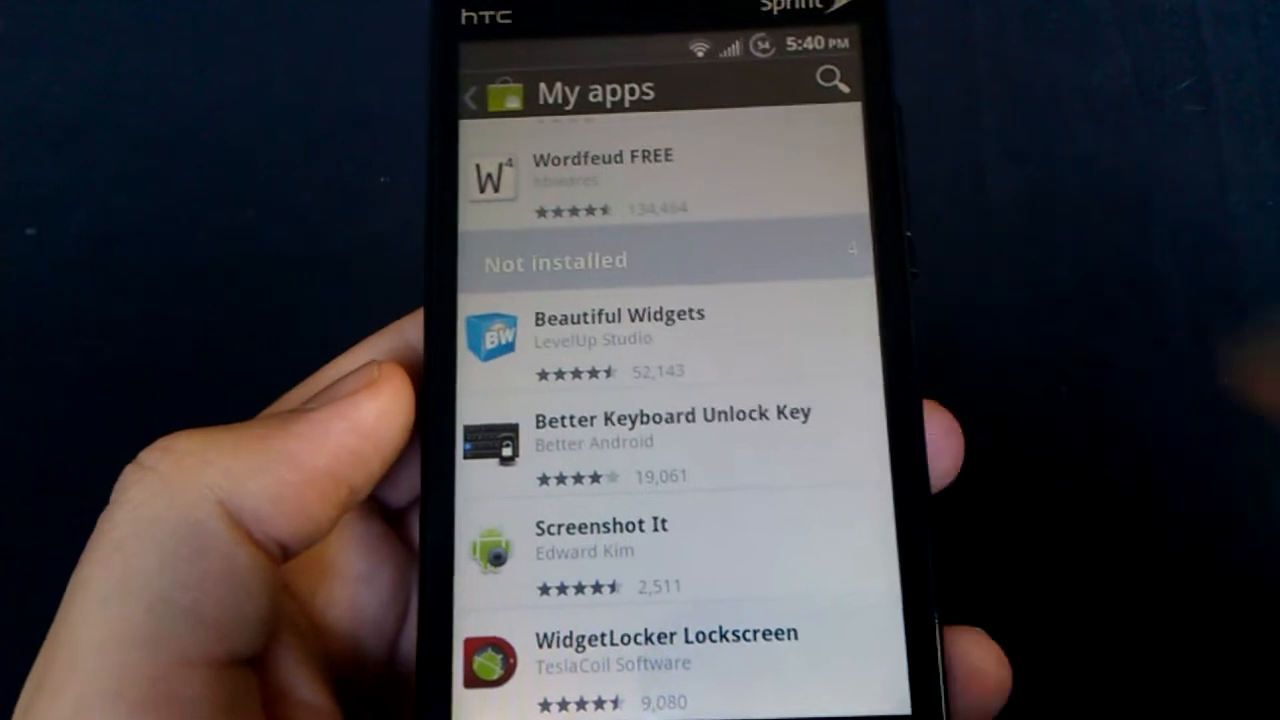
Step: Scroll My apps down to the Not installed section before returning home
{"action": "scroll", "scroll_direction": "down", "scroll_amount": 3}
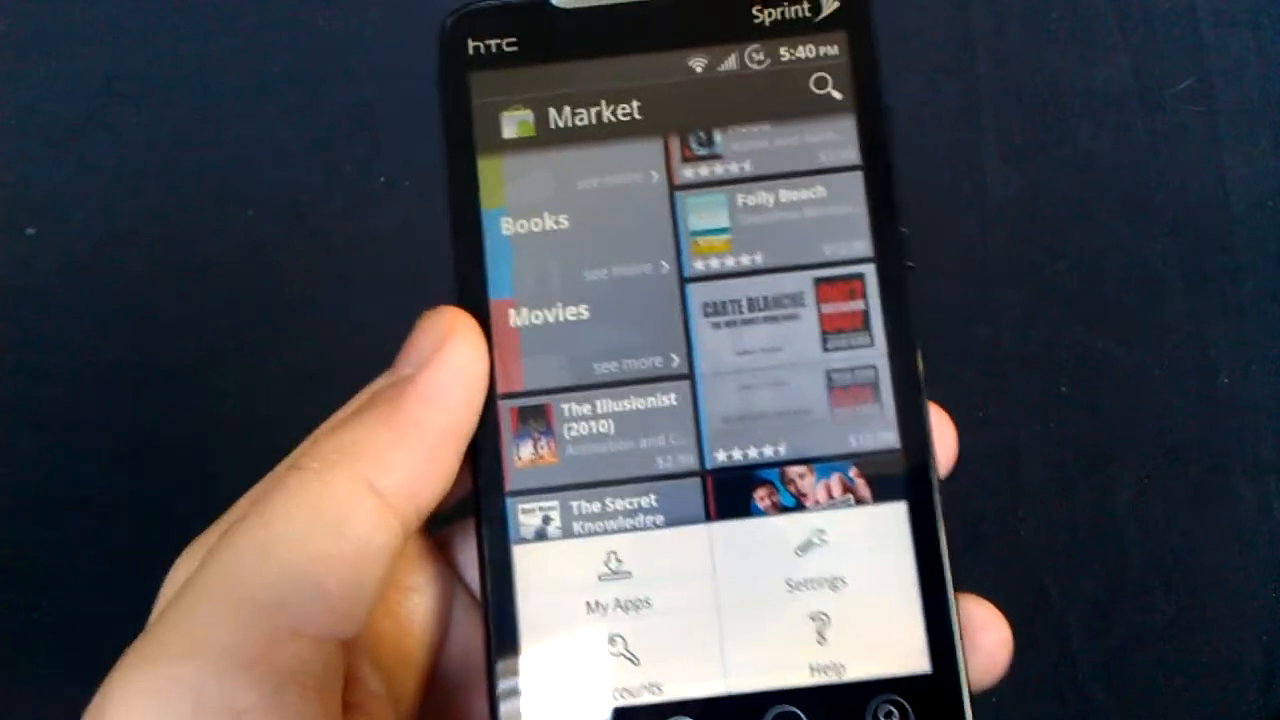
{"action": "left_click", "coordinate": [816, 580]}
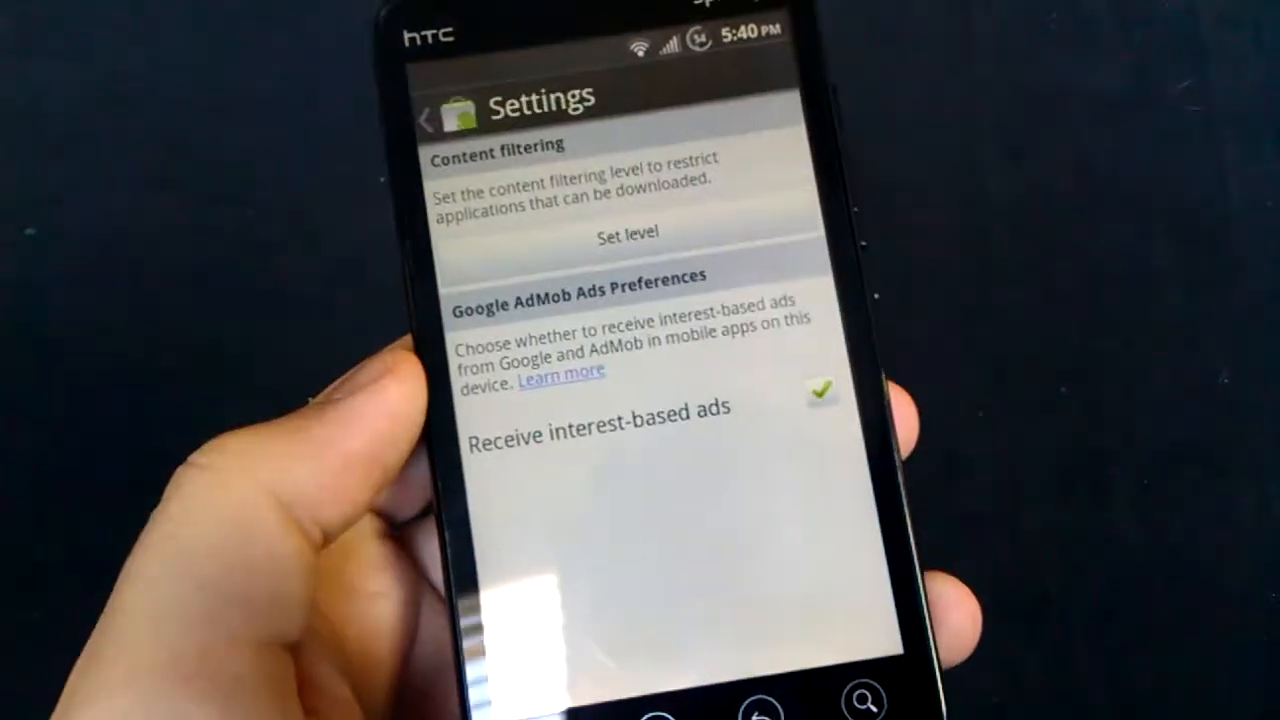
{"action": "left_click", "coordinate": [628, 232]}
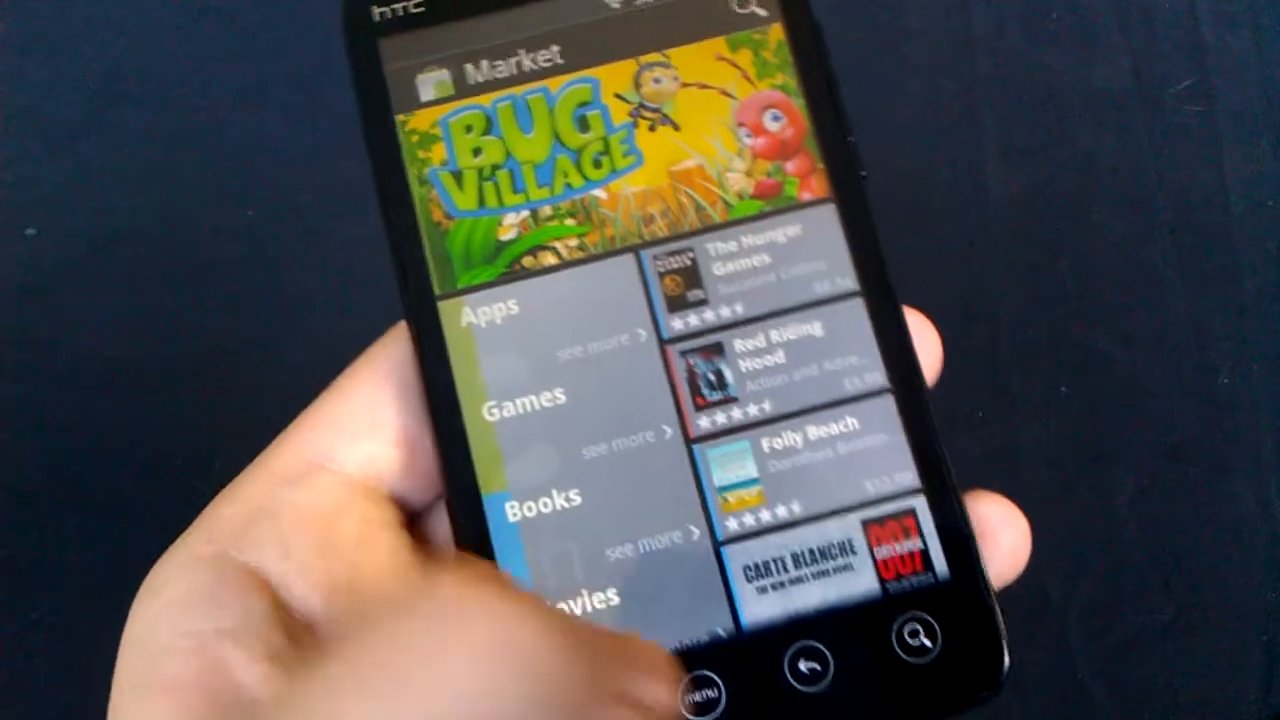
{"action": "left_click", "coordinate": [690, 698]}
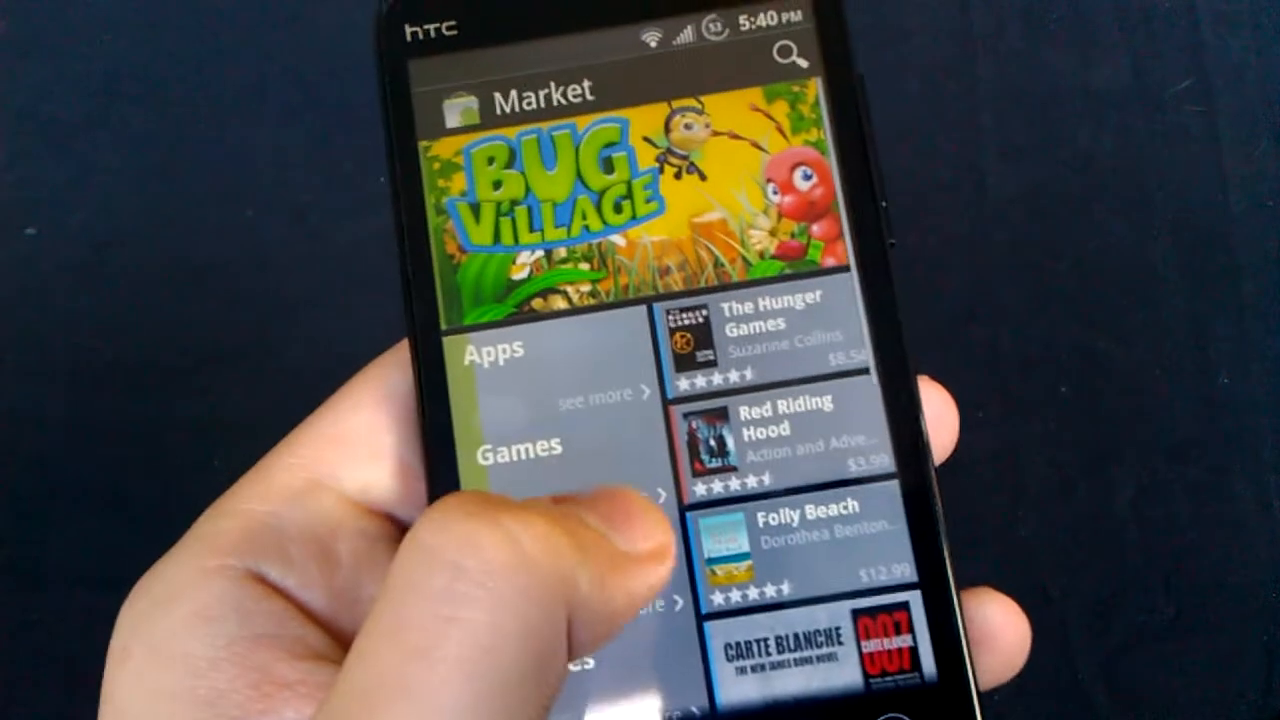
{"action": "scroll", "scroll_direction": "down", "scroll_amount": 3}
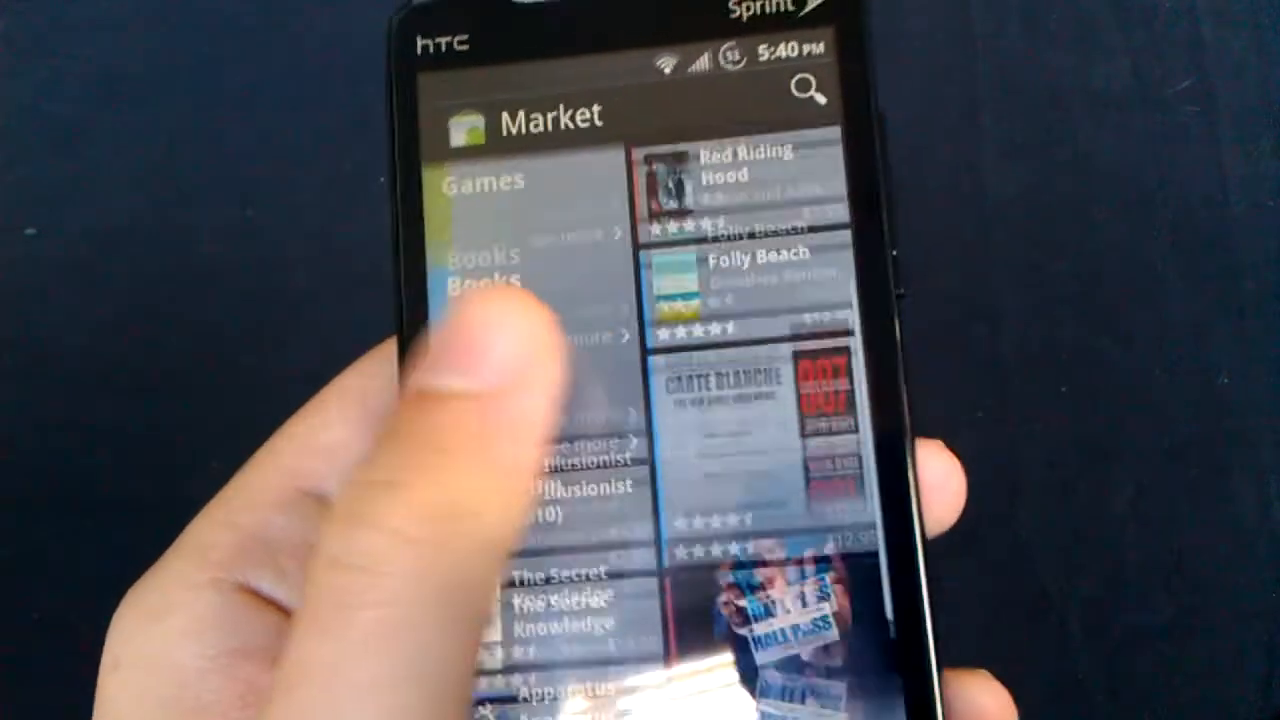